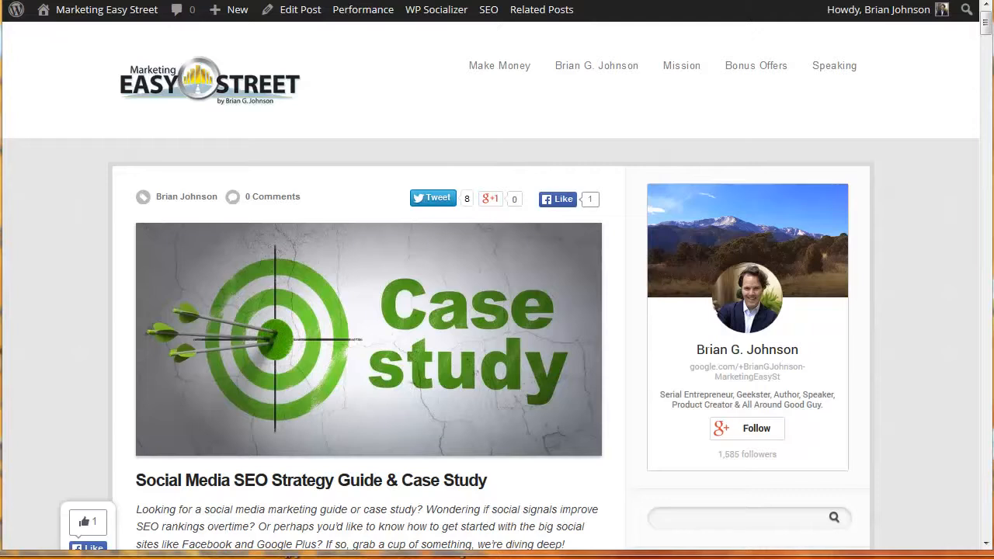
# - Scroll the post down to the embedded 'Matt Cutts: SEO Tips & Link Building Tunnel Vision' video
pyautogui.scroll(-3)
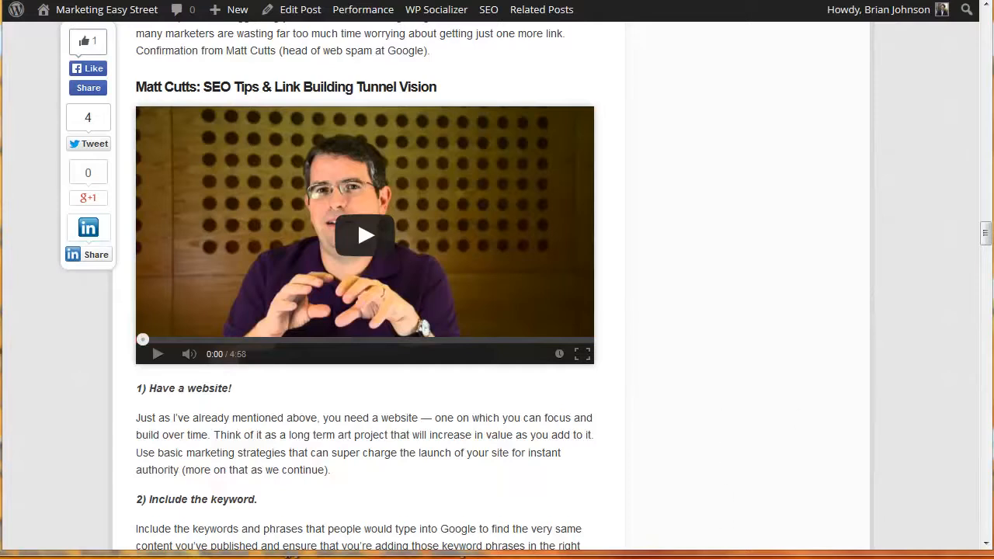
pyautogui.moveTo(806, 535)
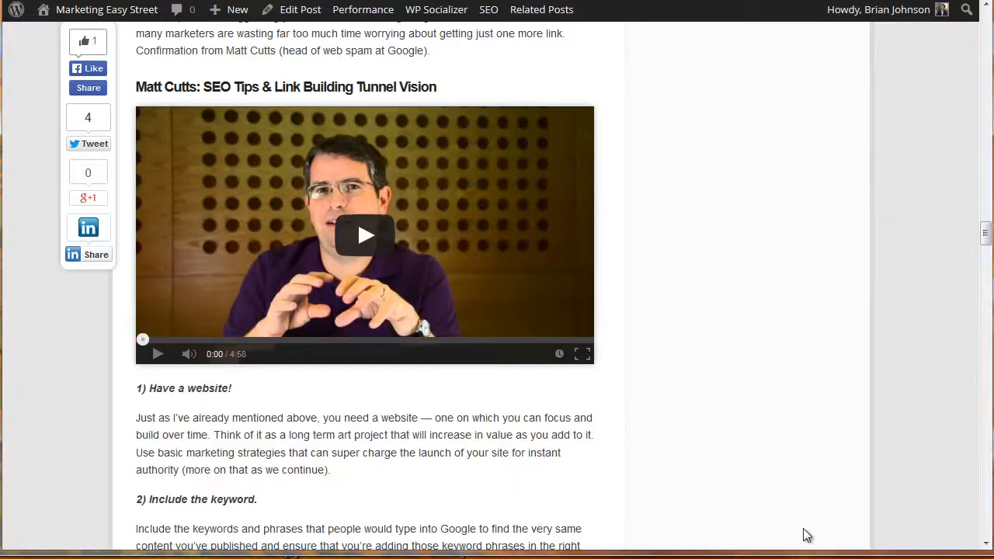
# - Scroll down to the 'Blog Post Promotion Via Social Media & The List' section
pyautogui.scroll(-3)
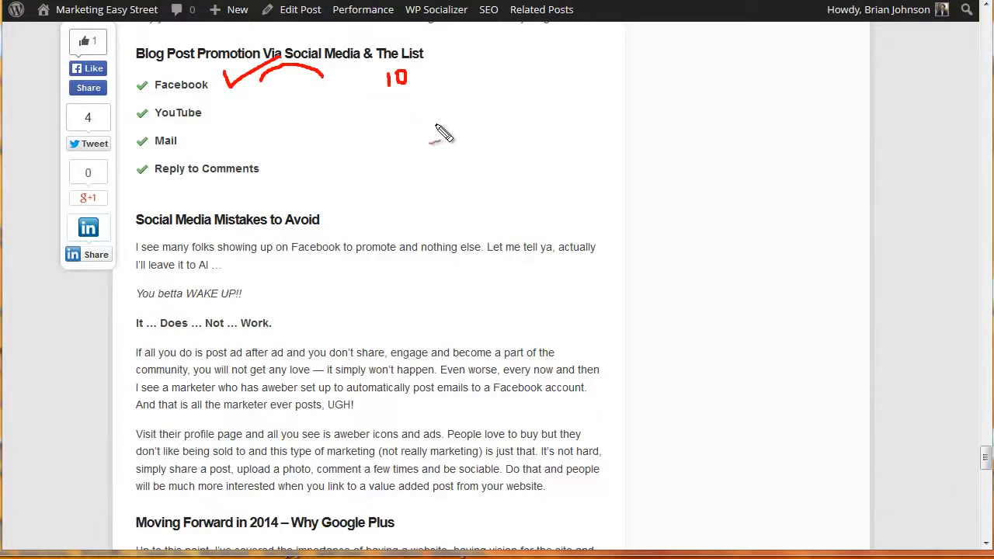
pyautogui.moveTo(442, 120)
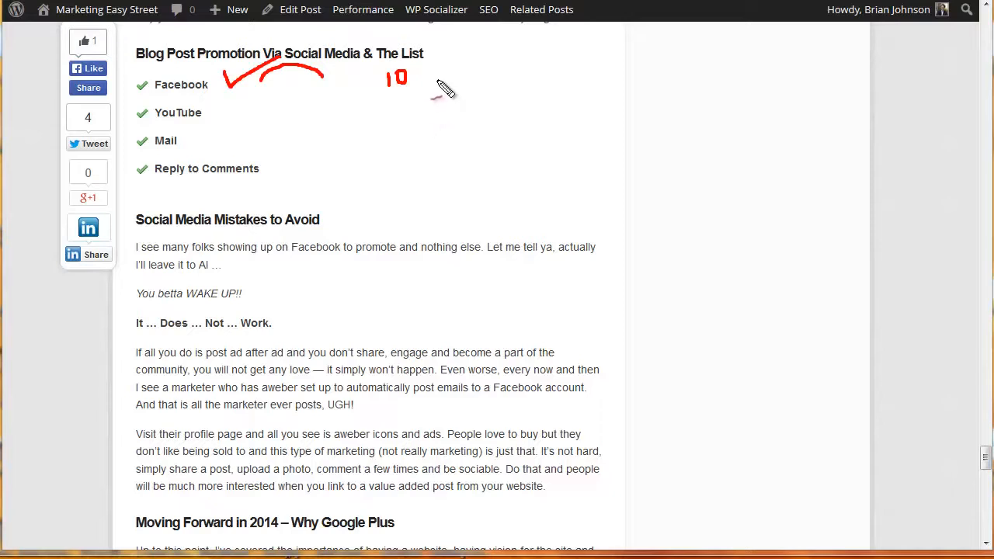
# - Extend the red '10' annotation by writing a minus and 1 after it
pyautogui.moveTo(439, 80); pyautogui.dragTo(477, 97)
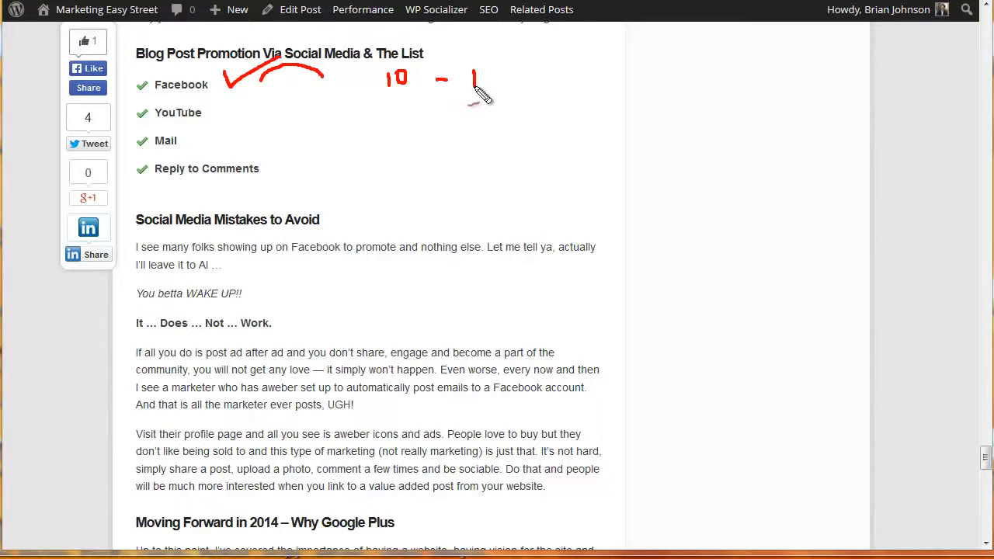
pyautogui.moveTo(519, 149)
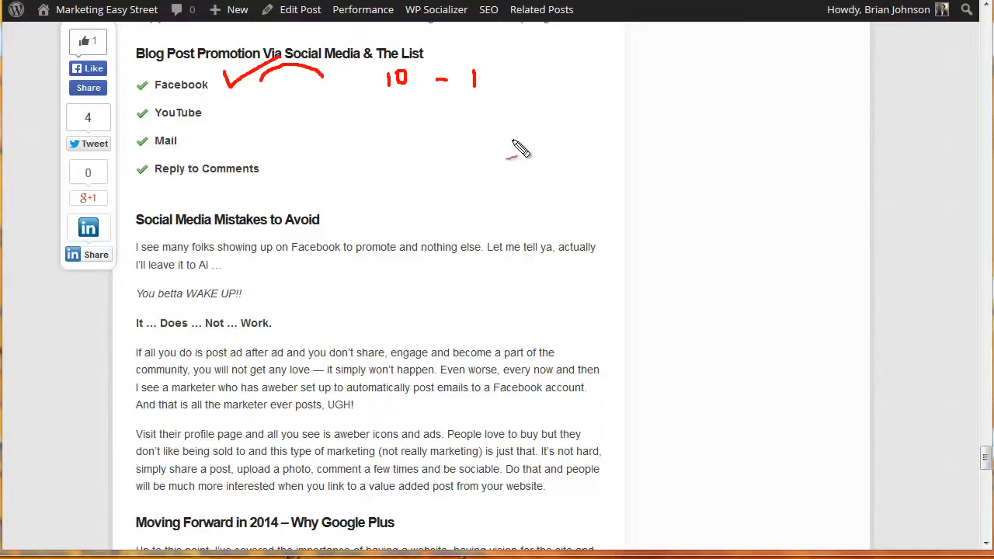
pyautogui.moveTo(516, 87)
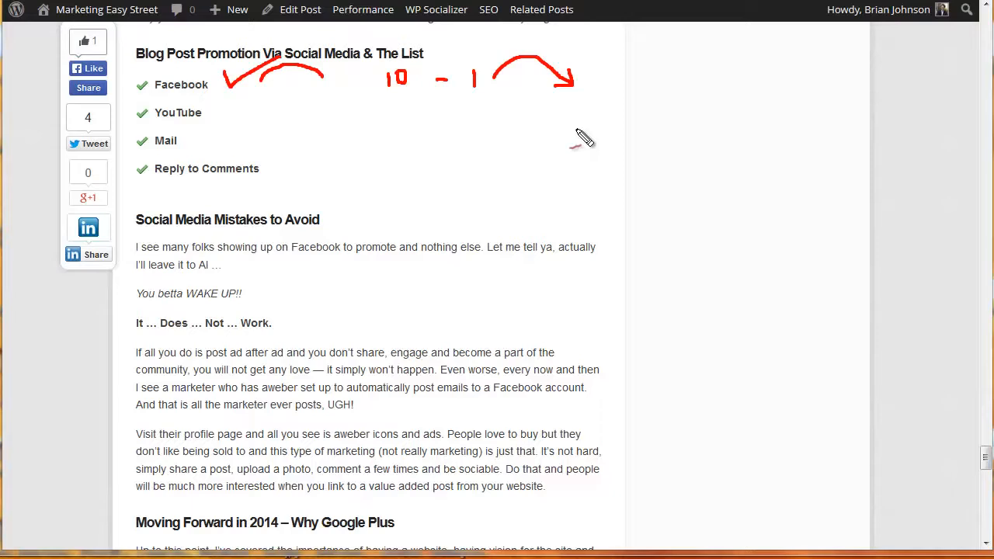
pyautogui.moveTo(238, 114)
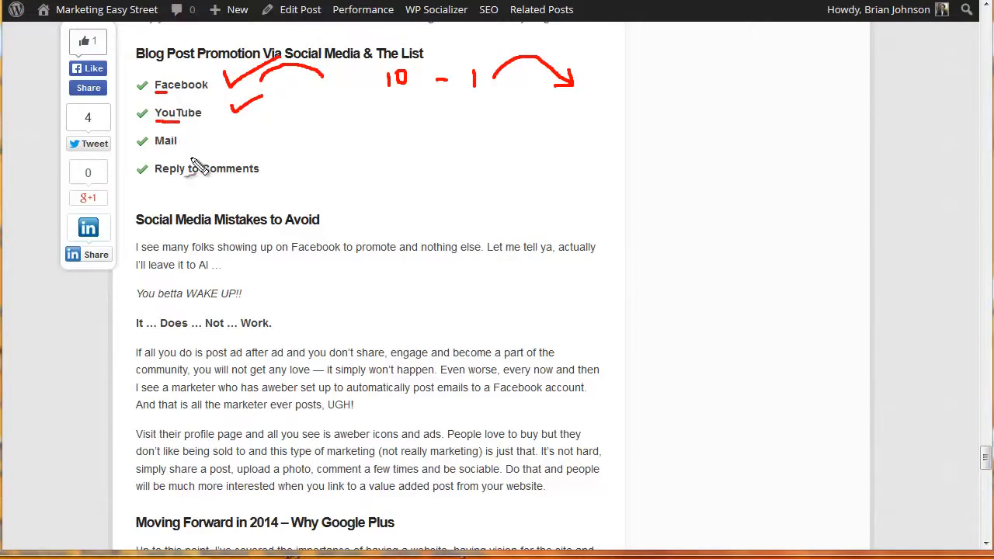
pyautogui.moveTo(237, 168)
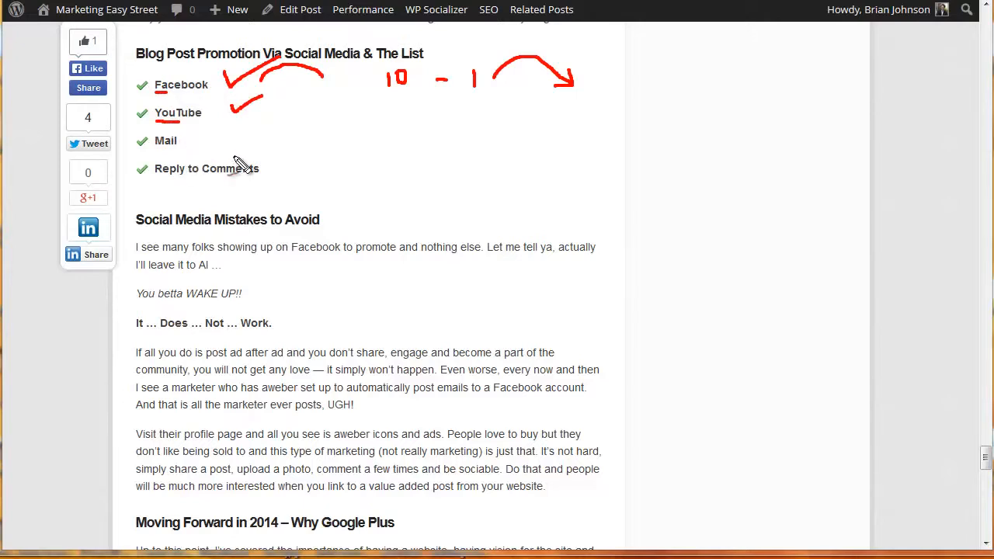
pyautogui.moveTo(749, 300)
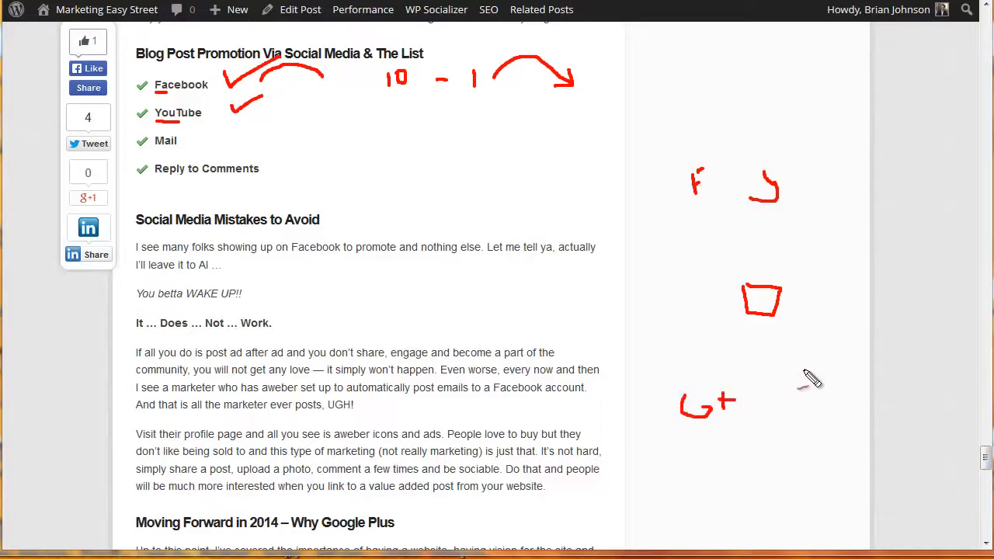
# - Draw red arrows from F, G+, the hook and M toward the sidebar square
pyautogui.moveTo(803, 385); pyautogui.dragTo(827, 349)
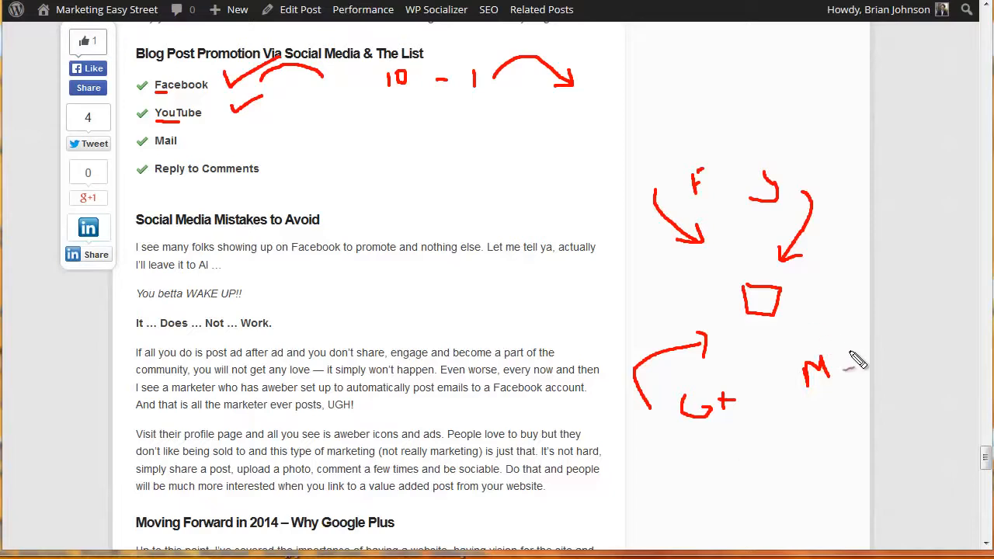
pyautogui.moveTo(815, 326); pyautogui.dragTo(854, 357)
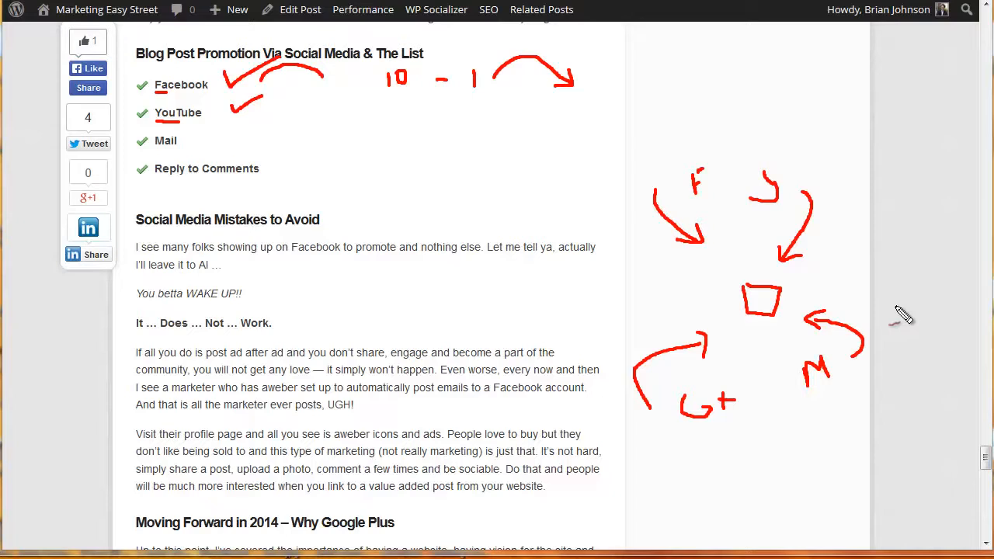
pyautogui.moveTo(862, 391)
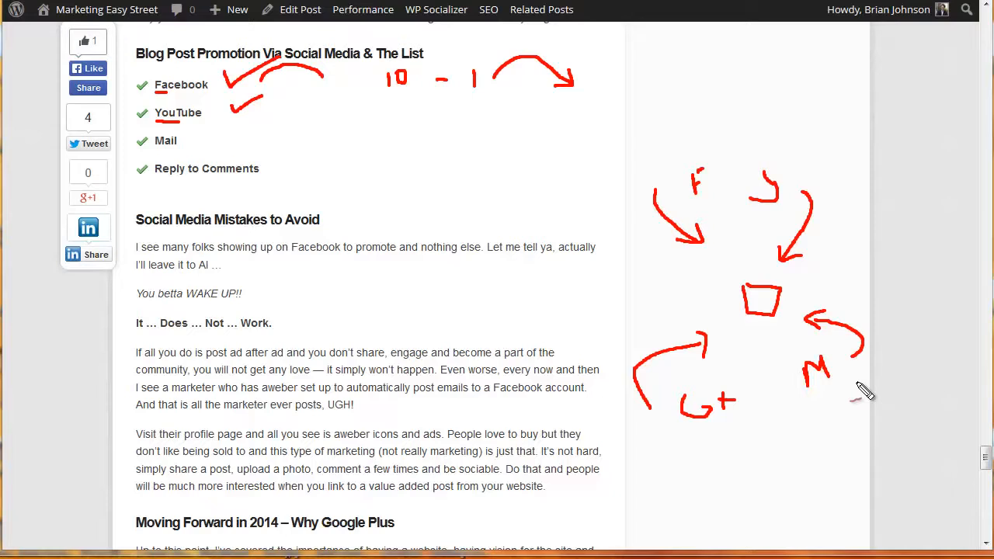
pyautogui.moveTo(656, 408)
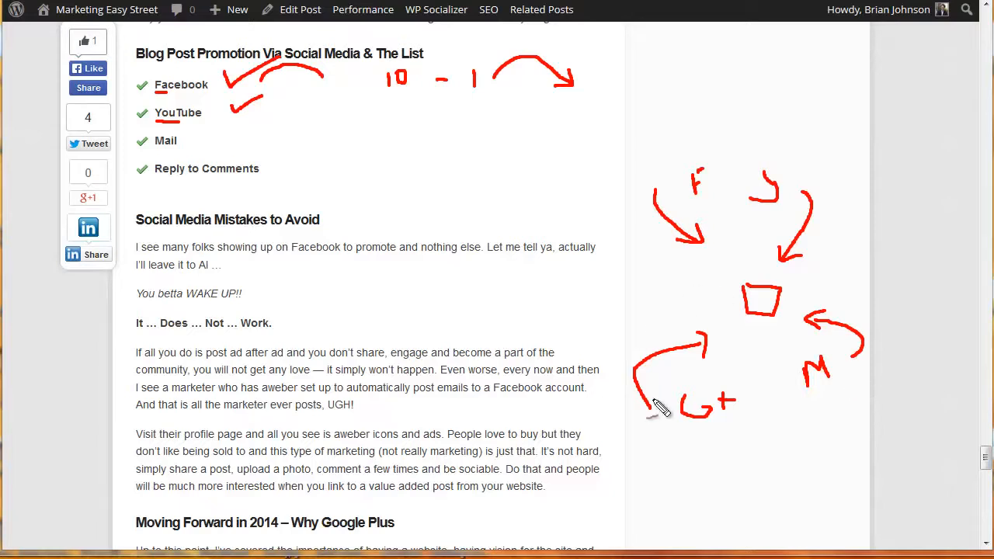
pyautogui.moveTo(730, 299)
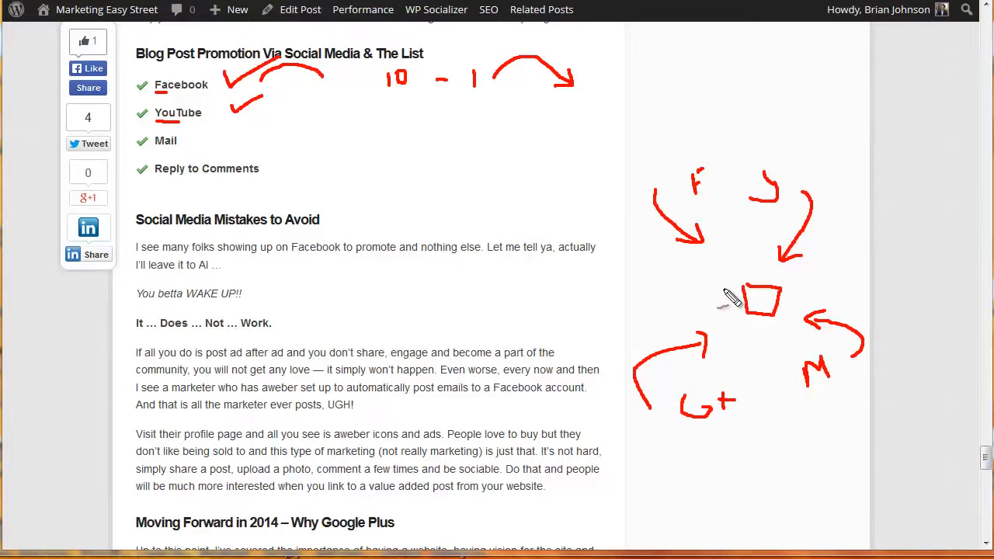
pyautogui.moveTo(730, 299)
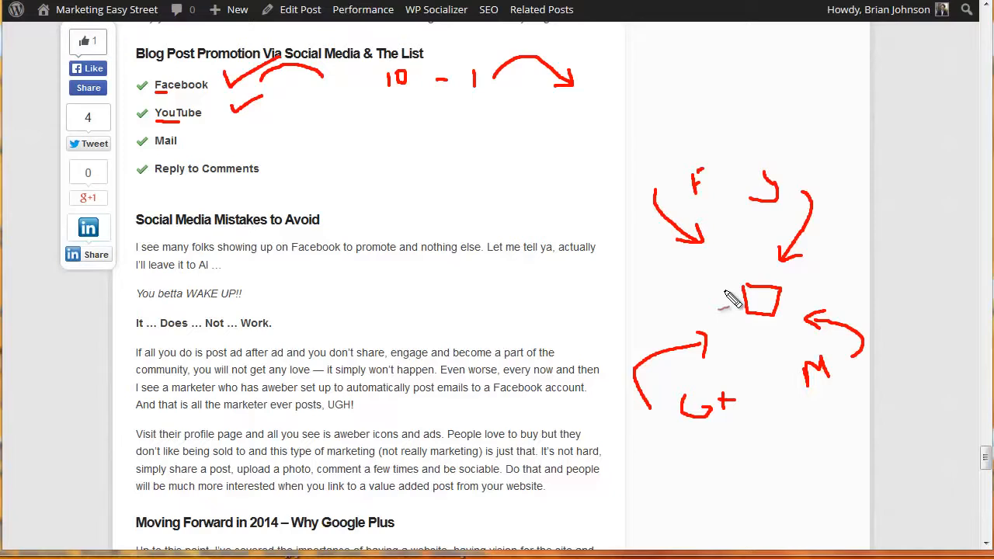
pyautogui.moveTo(728, 306)
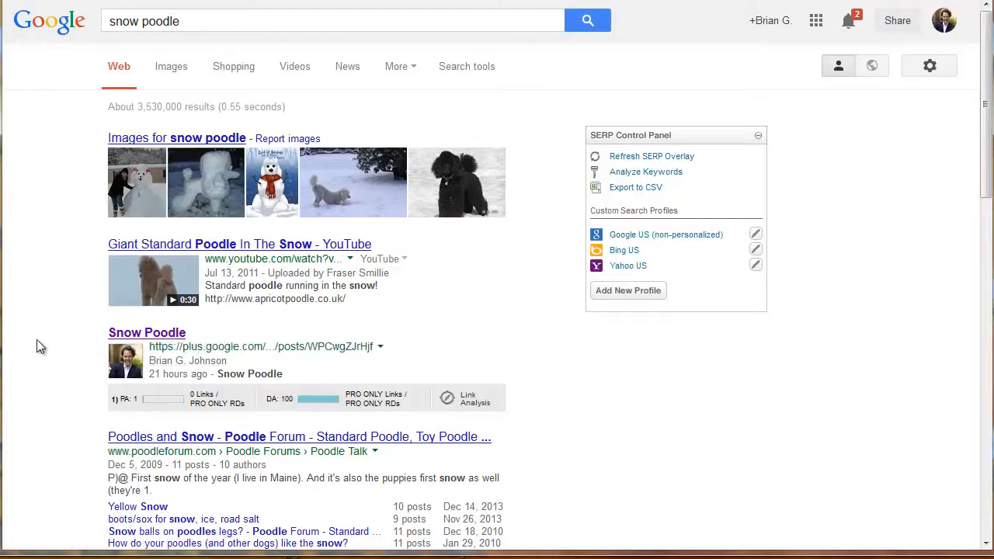
pyautogui.moveTo(56, 345)
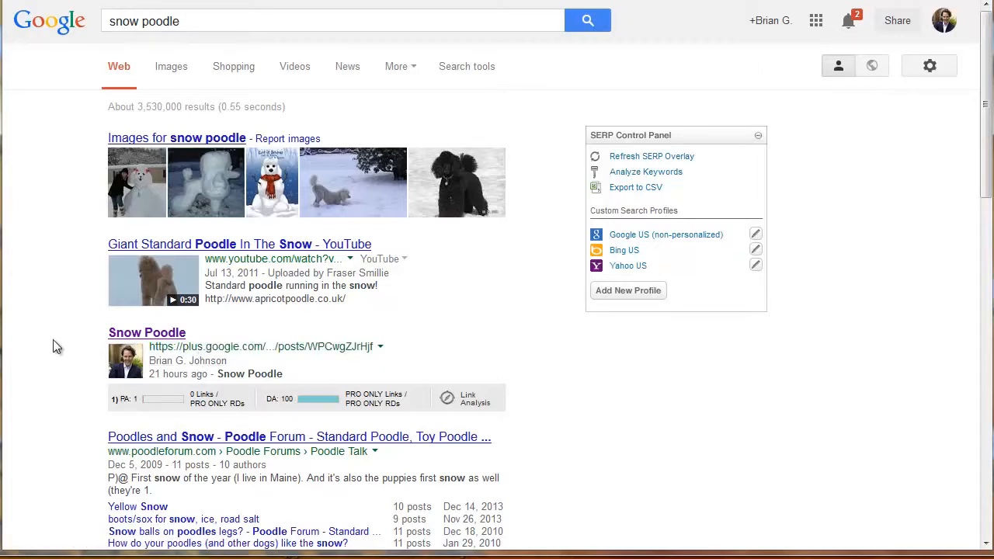
pyautogui.moveTo(131, 340)
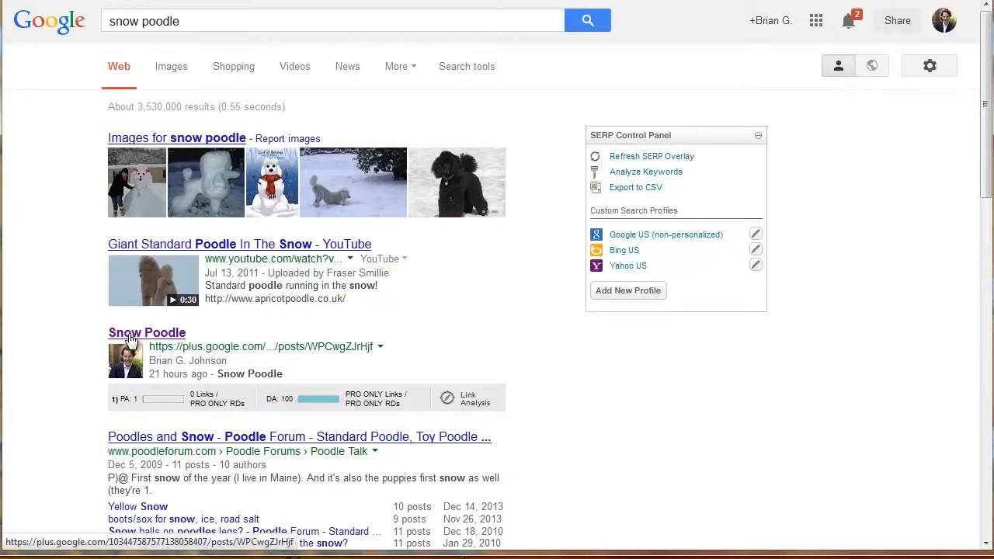
pyautogui.moveTo(143, 336)
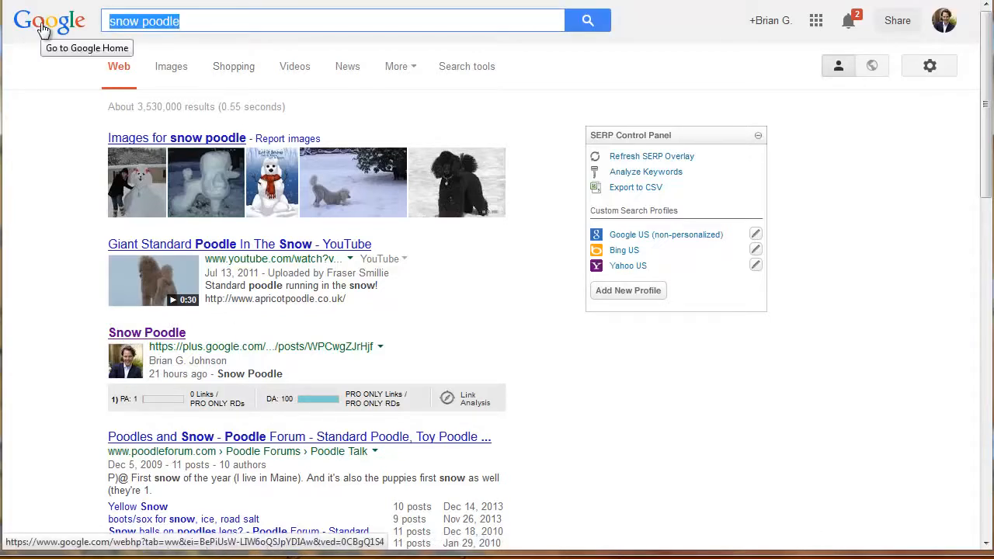
# - Search Google for 'wordpress tutorial seo optimization' using the autocomplete suggestion
pyautogui.write('wordpress tutorial seo op')
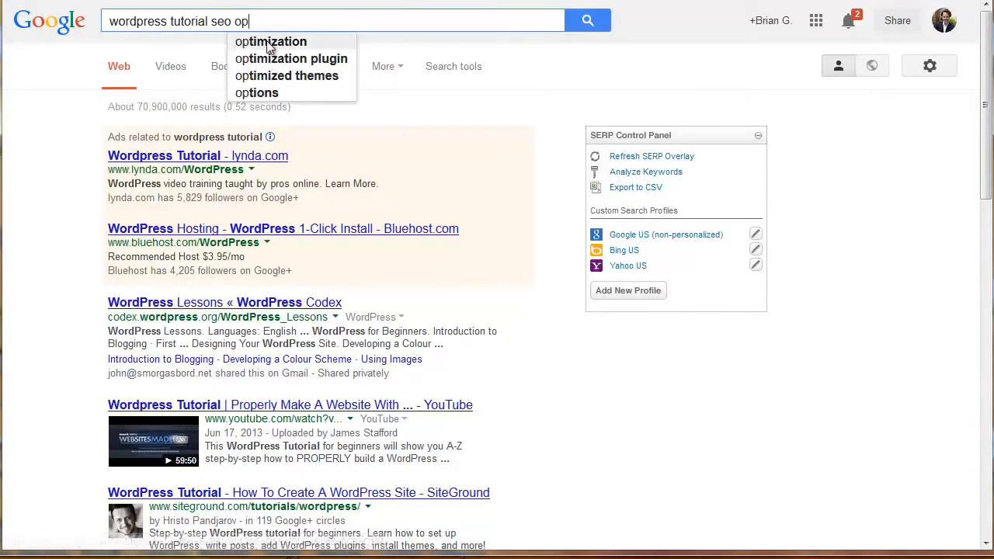
pyautogui.click(270, 41)
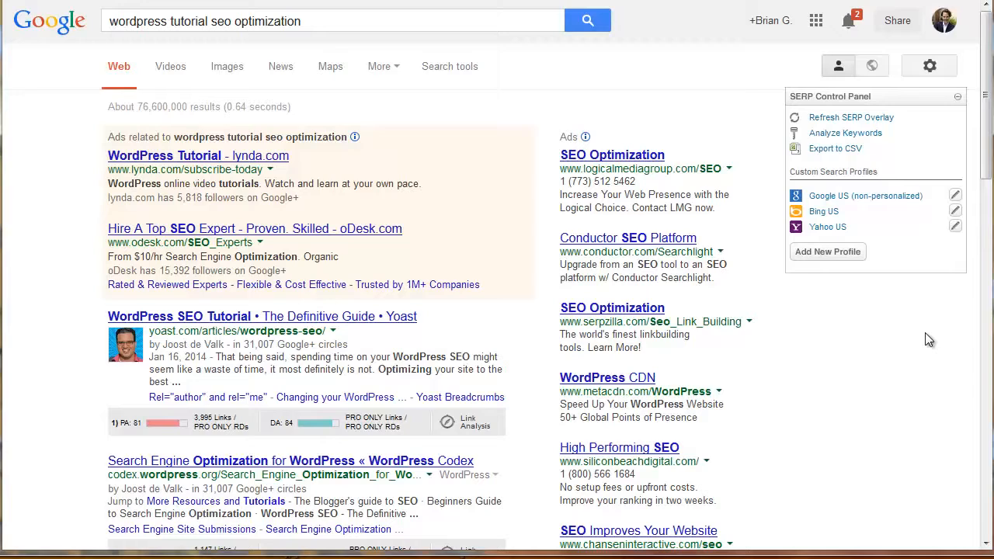
pyautogui.moveTo(891, 333)
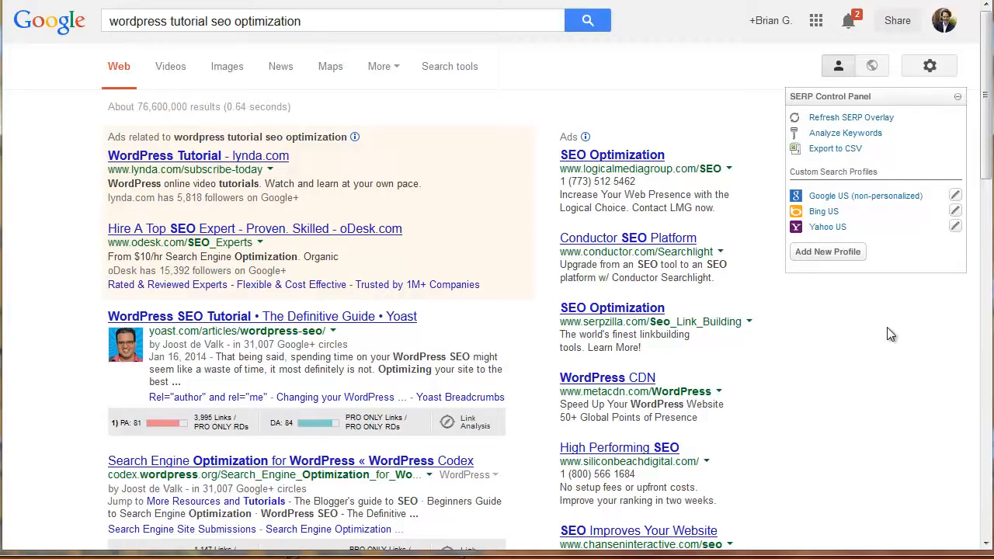
# - Scroll the results past the Yoast guide down to the YouTube tutorial listings
pyautogui.scroll(-3)
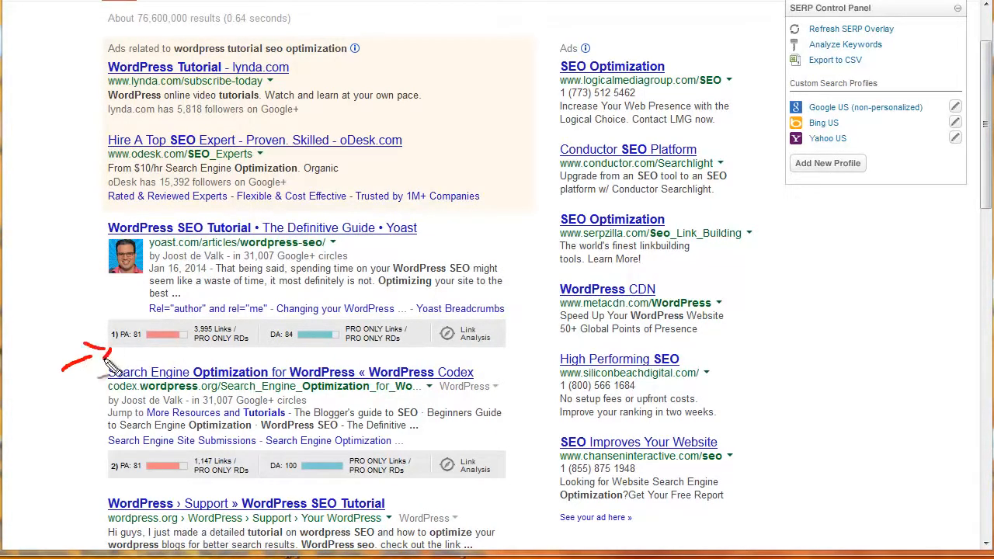
pyautogui.moveTo(302, 443)
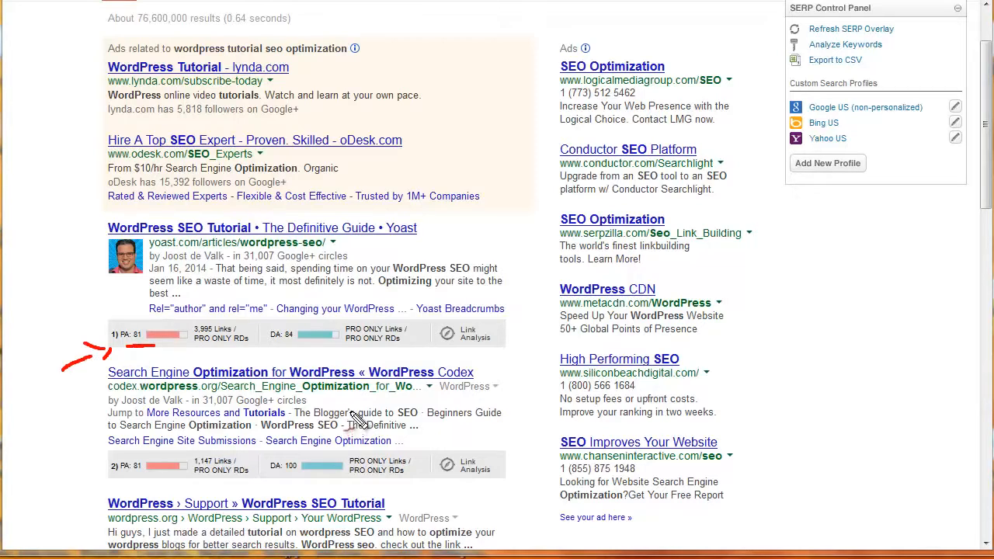
pyautogui.moveTo(351, 388)
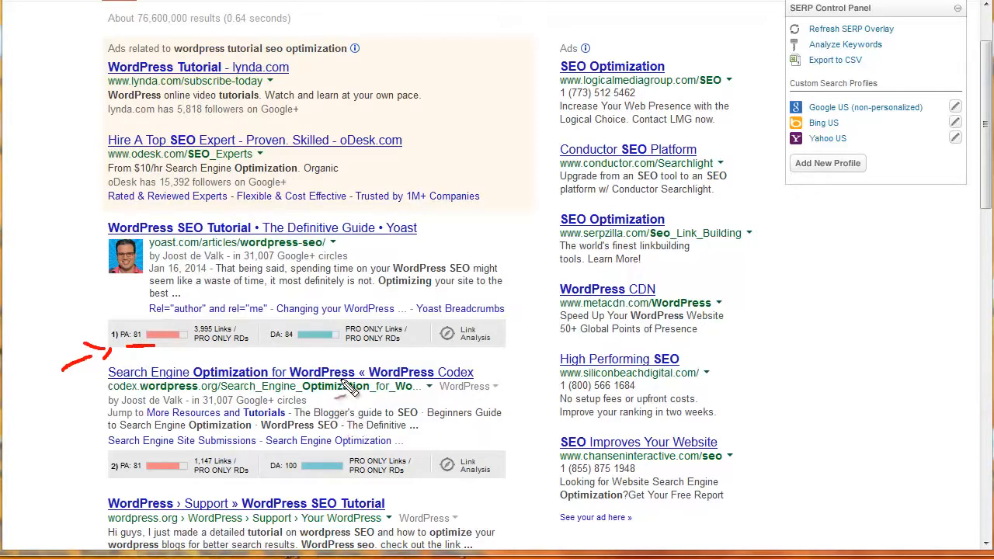
pyautogui.moveTo(279, 353)
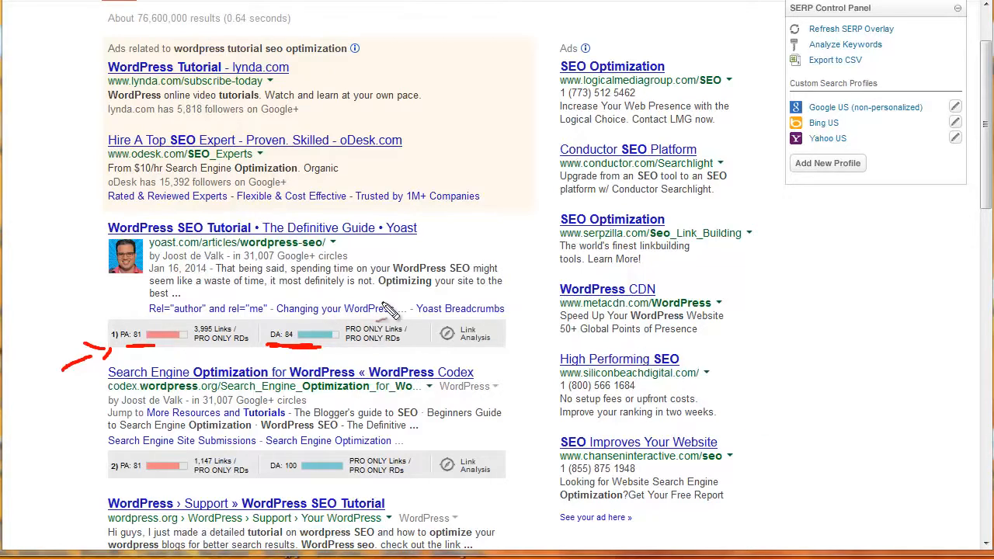
pyautogui.moveTo(125, 227)
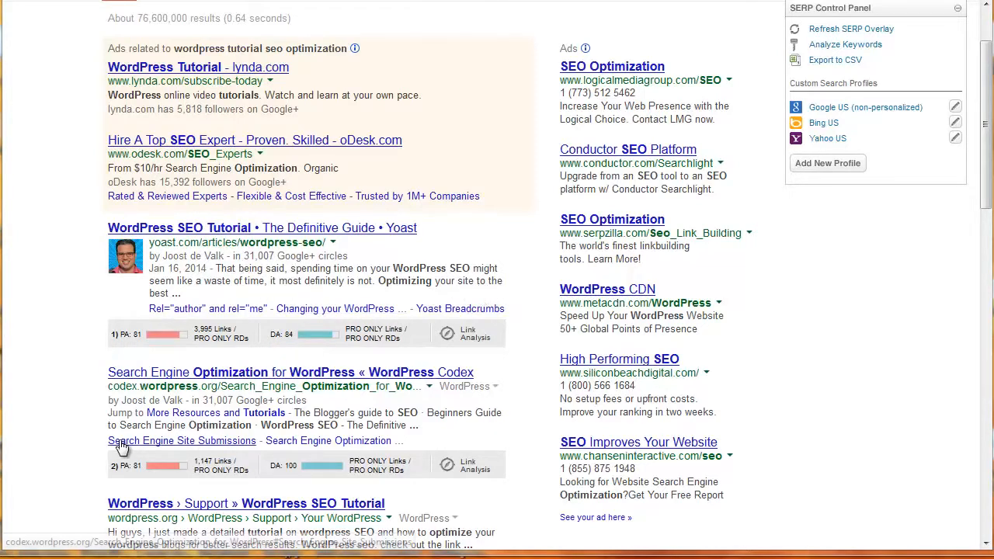
pyautogui.scroll(-3)
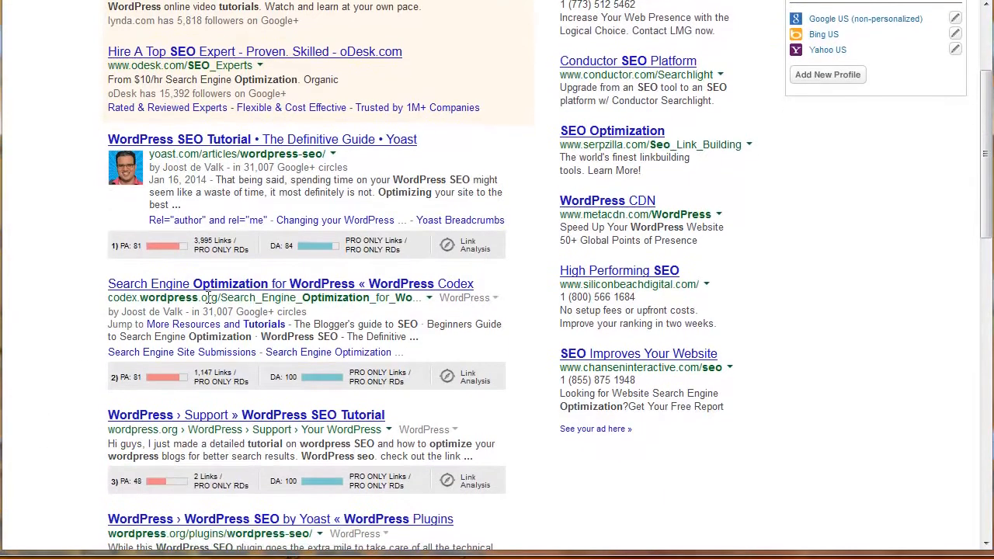
pyautogui.moveTo(235, 311)
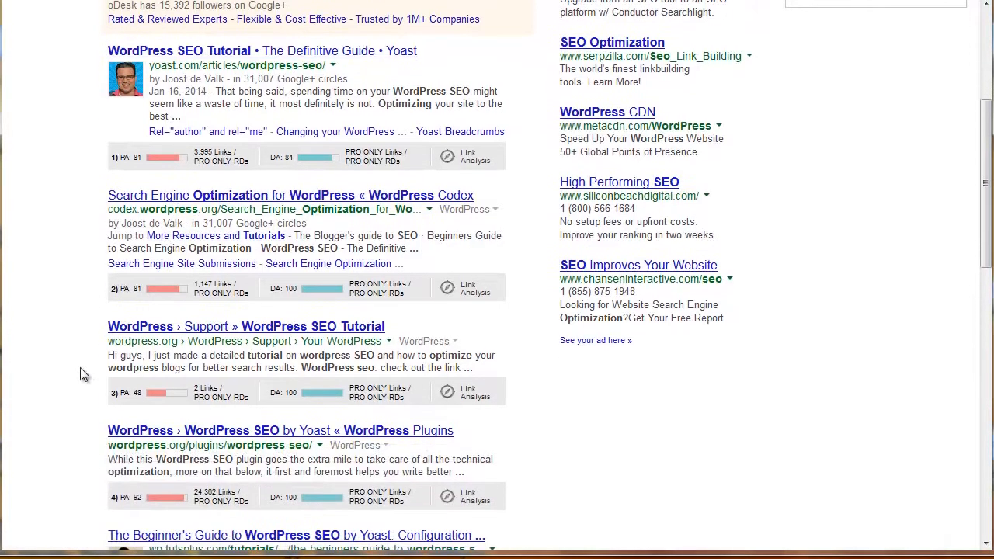
pyautogui.scroll(-3)
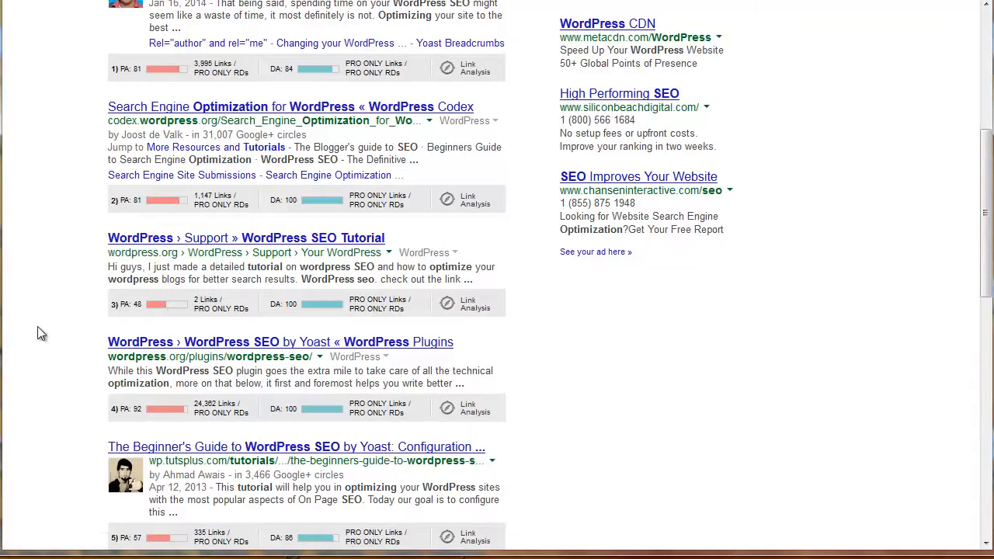
pyautogui.scroll(-3)
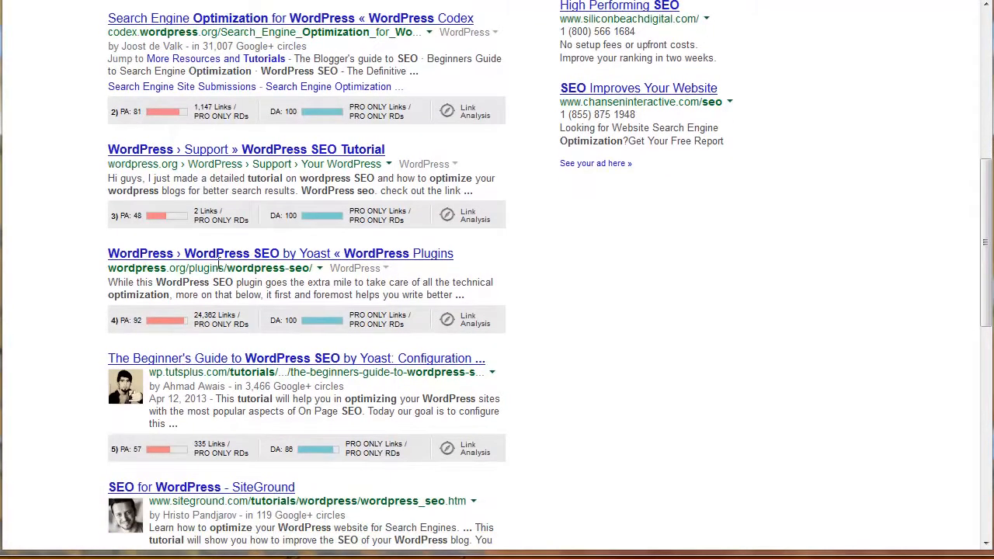
pyautogui.scroll(-3)
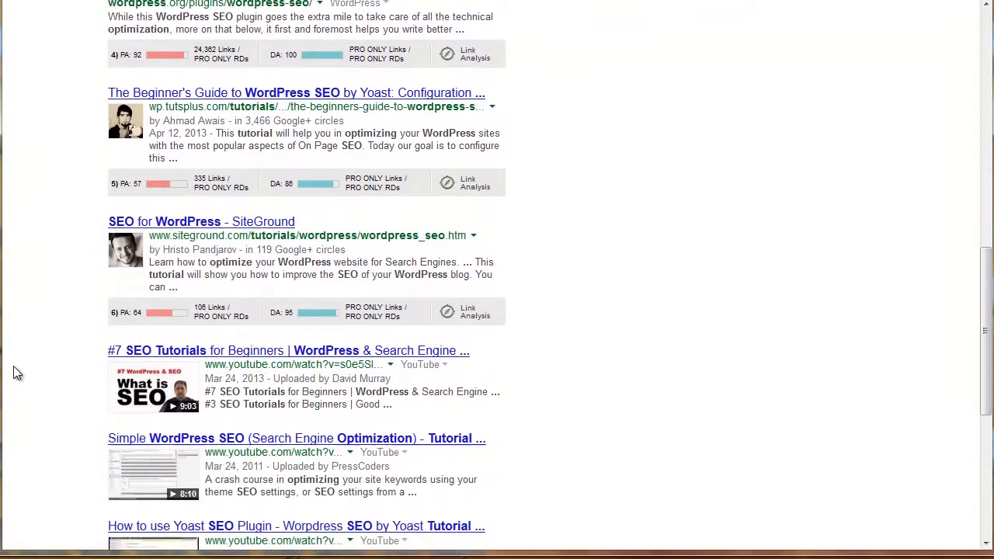
pyautogui.moveTo(522, 218)
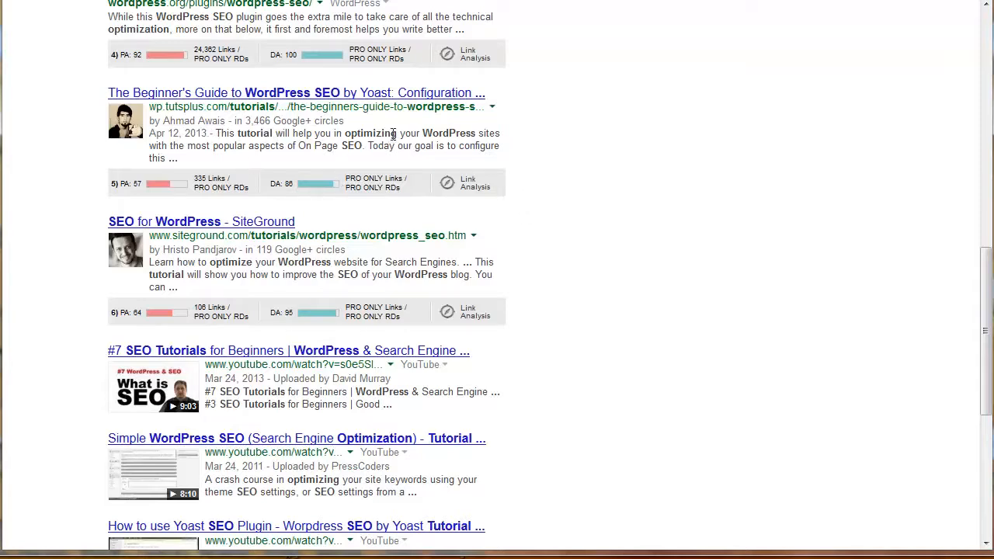
pyautogui.moveTo(239, 225)
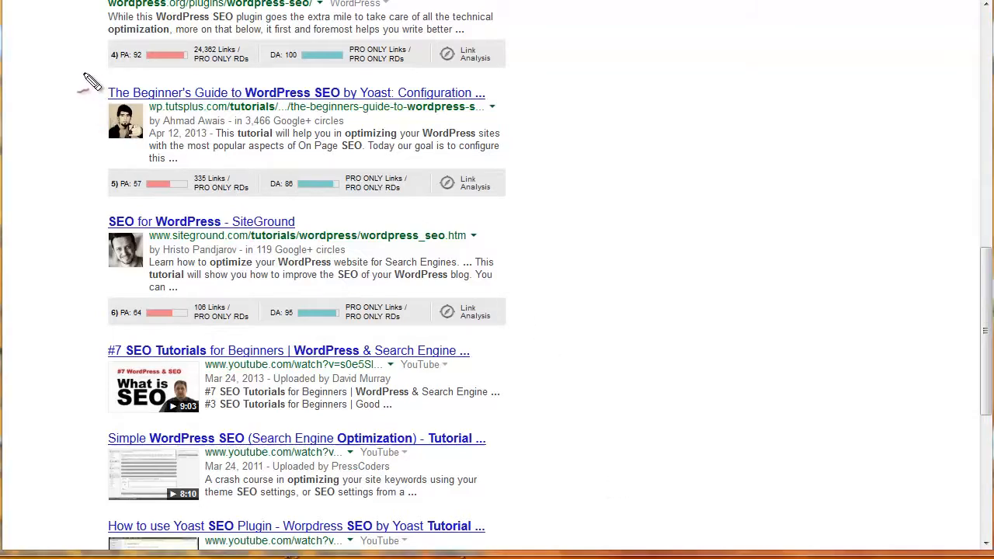
pyautogui.moveTo(59, 82)
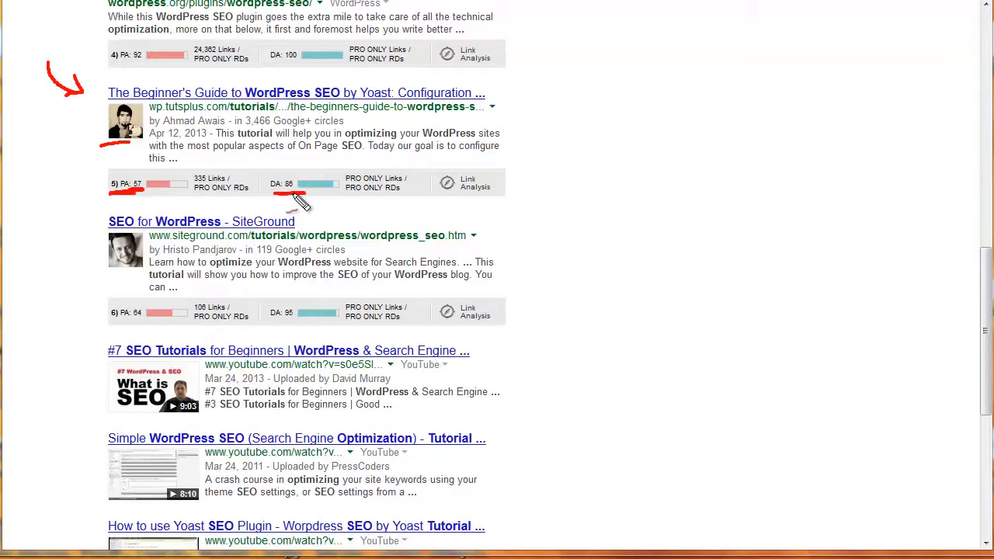
pyautogui.moveTo(345, 218)
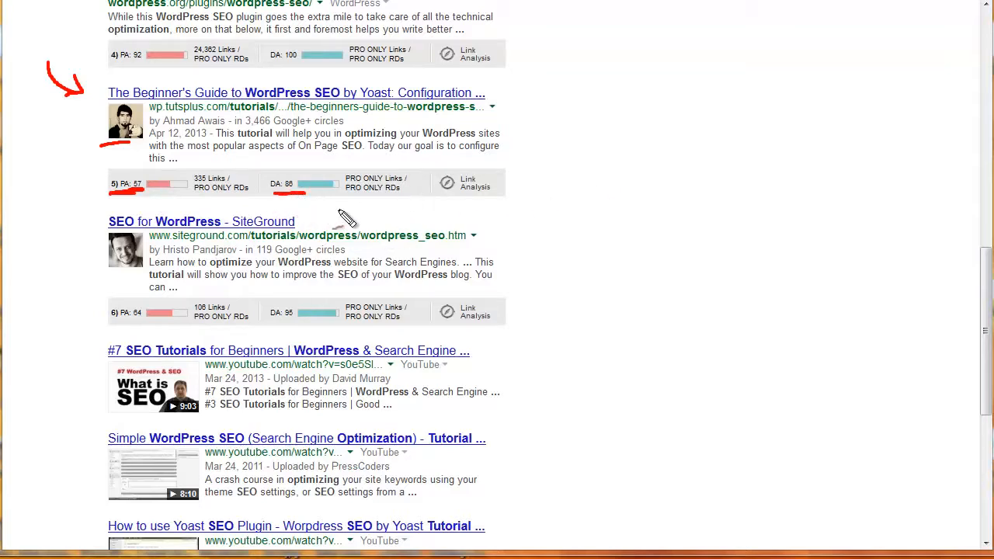
pyautogui.moveTo(582, 186)
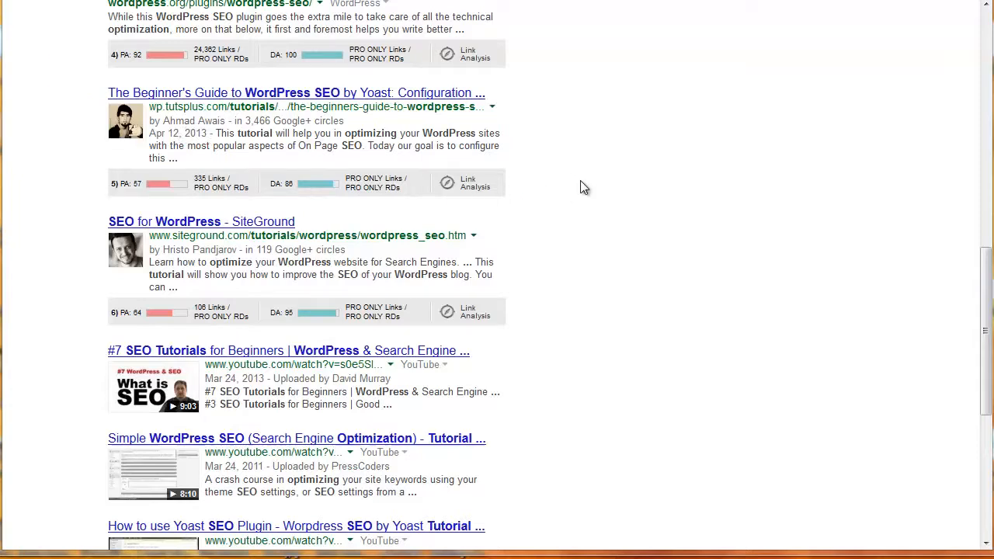
# - Scroll to the bottom of the Google results page
pyautogui.scroll(-3)
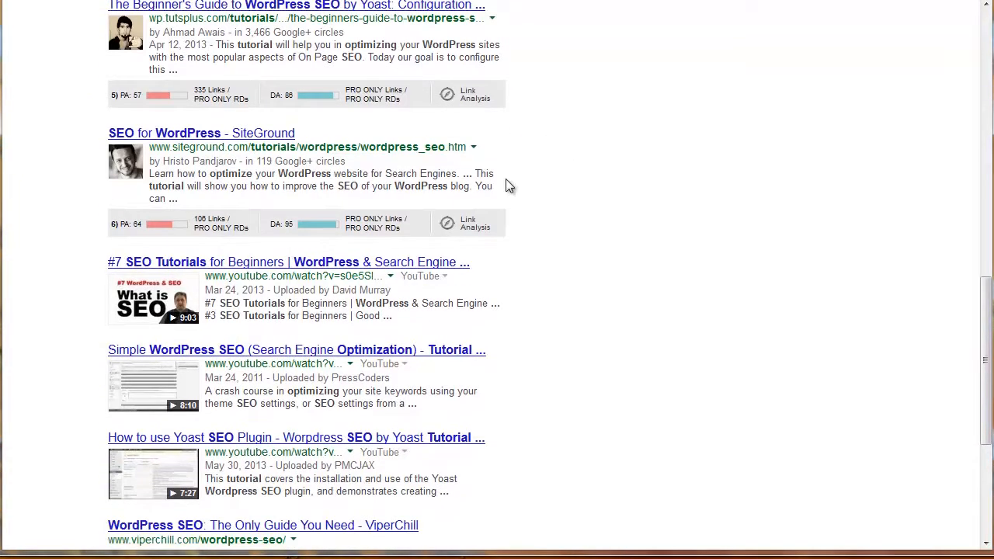
pyautogui.scroll(-3)
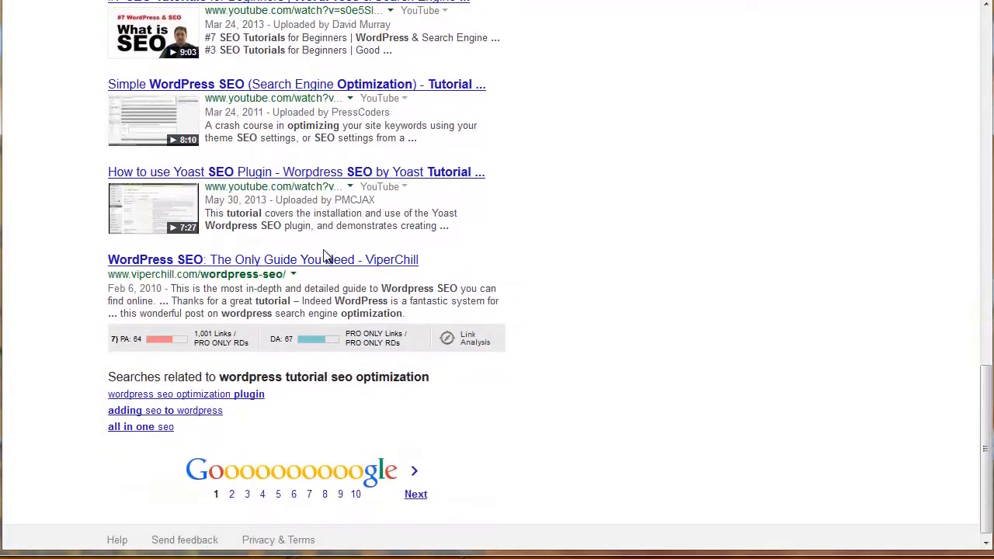
pyautogui.scroll(-3)
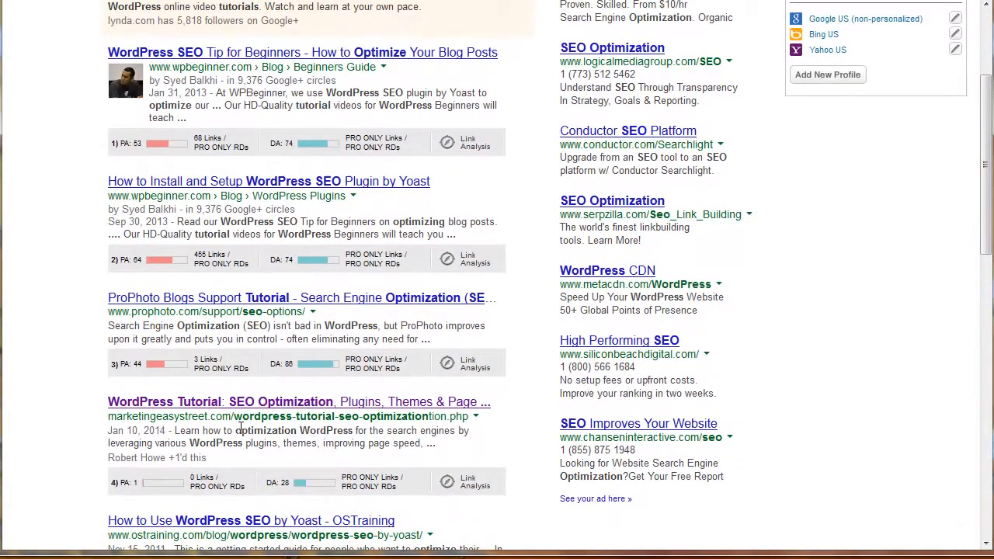
# - Scroll to the marketingeasystreet WordPress Tutorial result showing PA 1 and DA 28
pyautogui.scroll(-3)
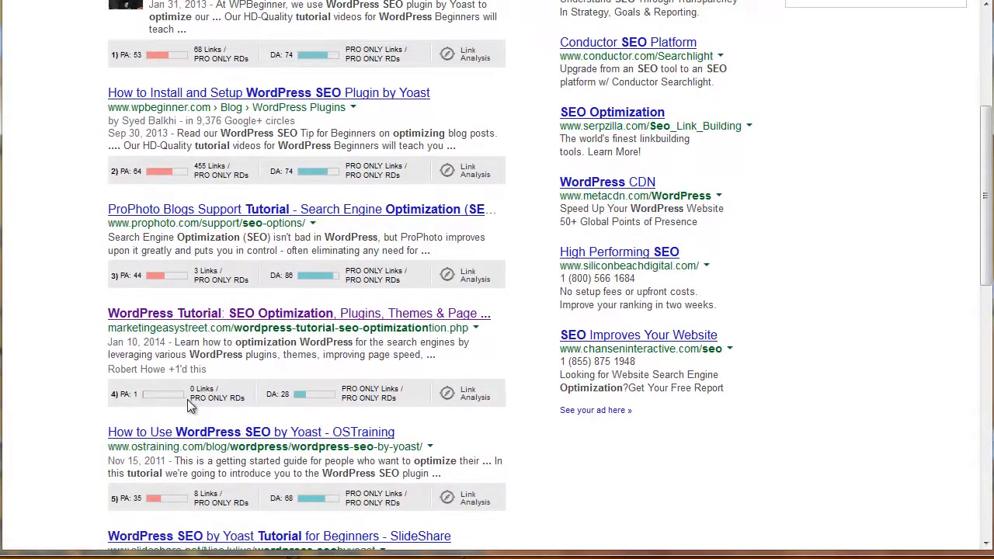
pyautogui.moveTo(140, 409)
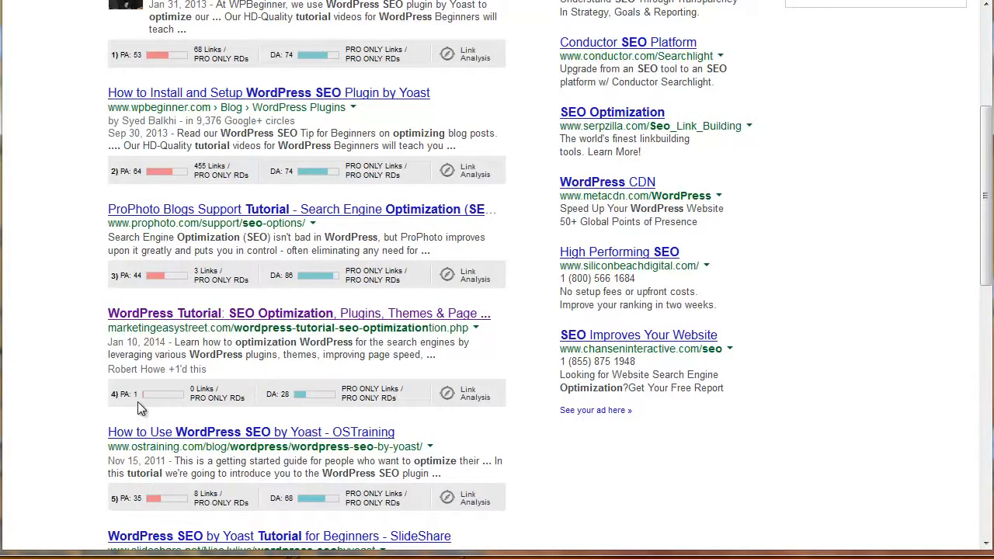
pyautogui.moveTo(288, 410)
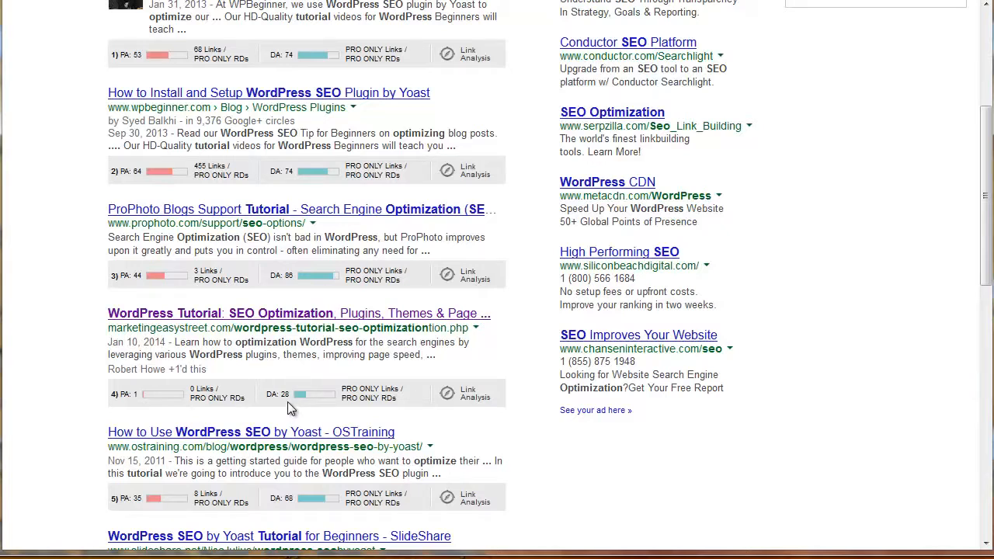
pyautogui.moveTo(292, 290)
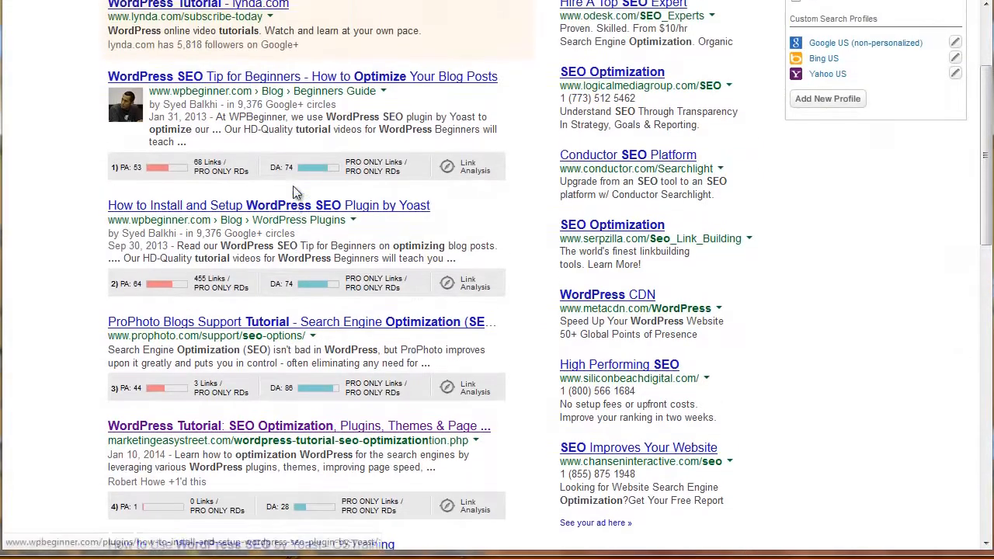
pyautogui.scroll(-3)
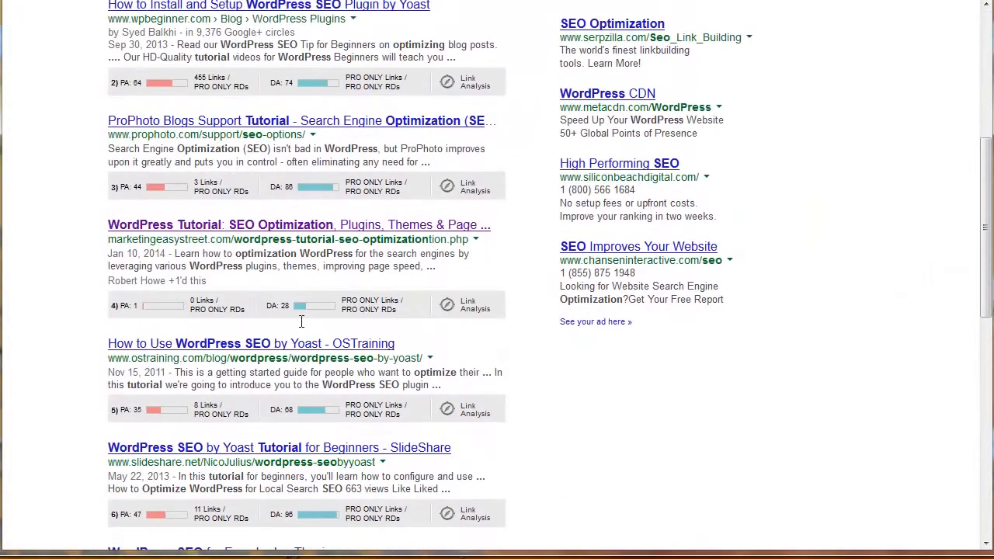
pyautogui.scroll(-3)
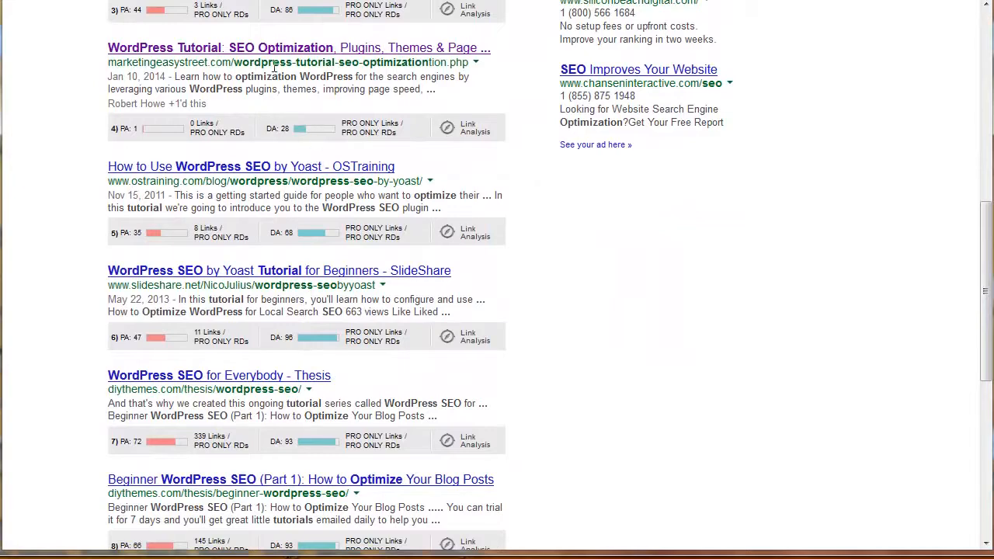
pyautogui.scroll(3)
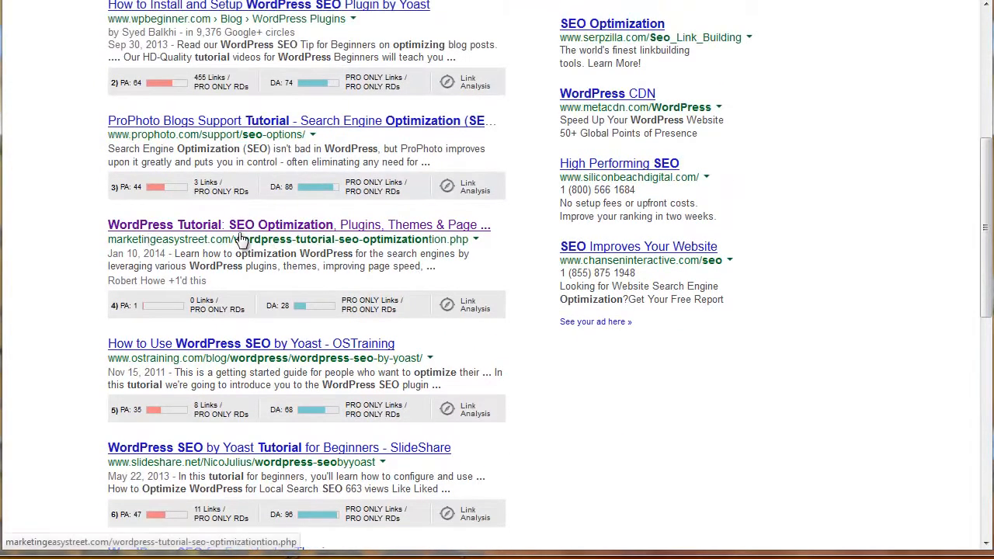
pyautogui.moveTo(679, 392)
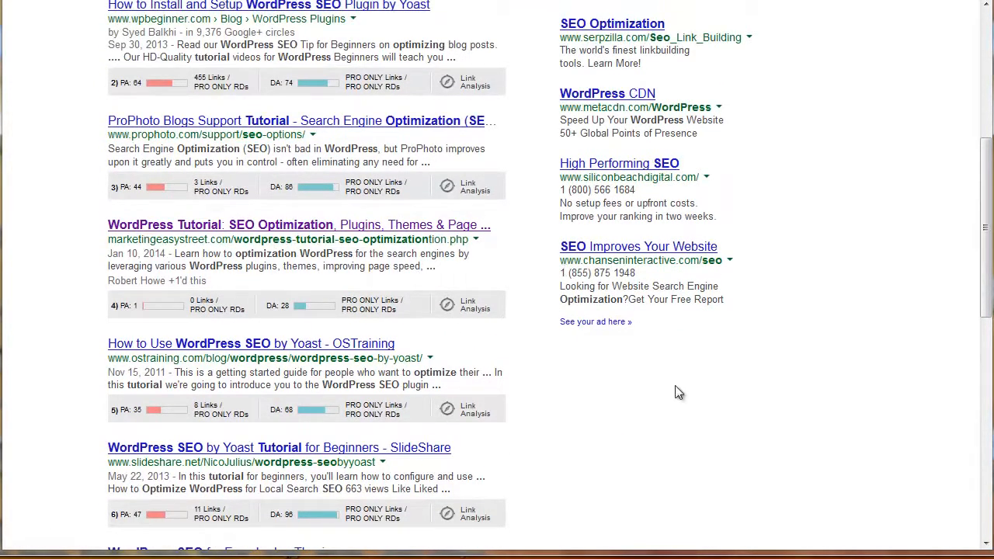
pyautogui.moveTo(657, 377)
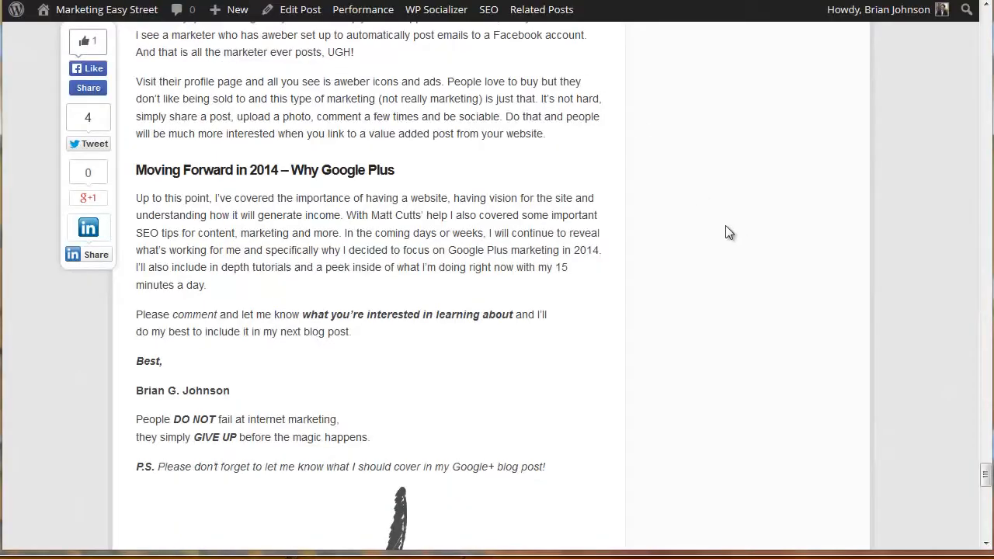
pyautogui.scroll(3)
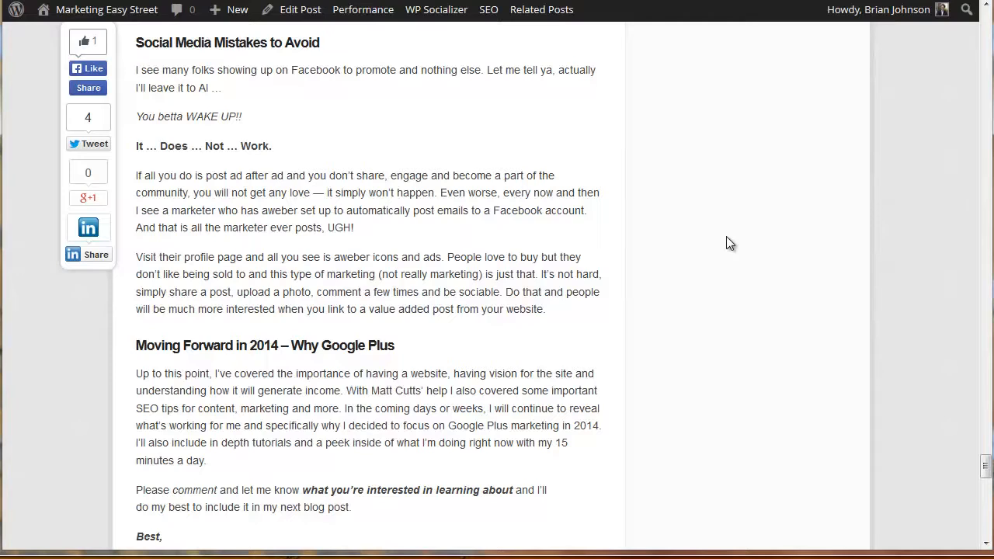
pyautogui.scroll(-3)
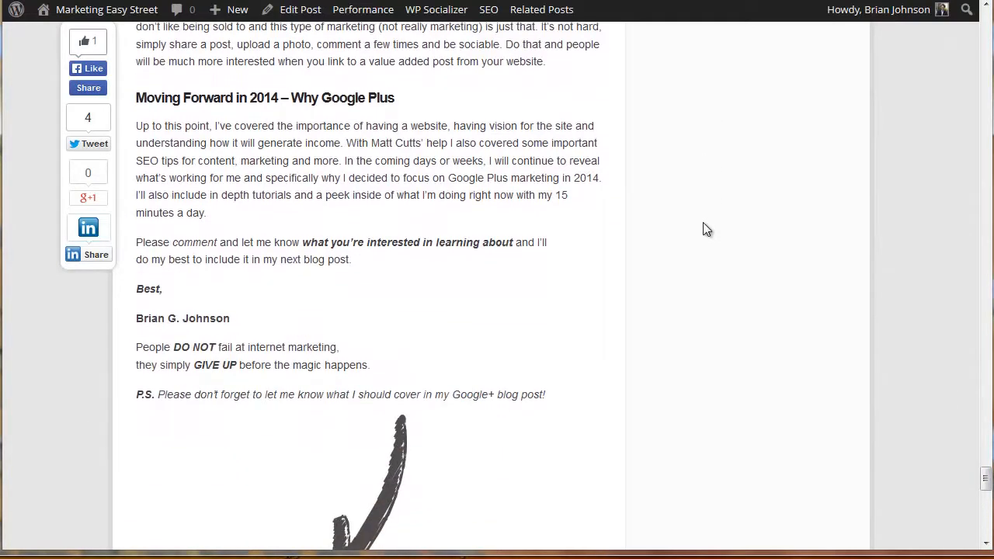
pyautogui.scroll(-3)
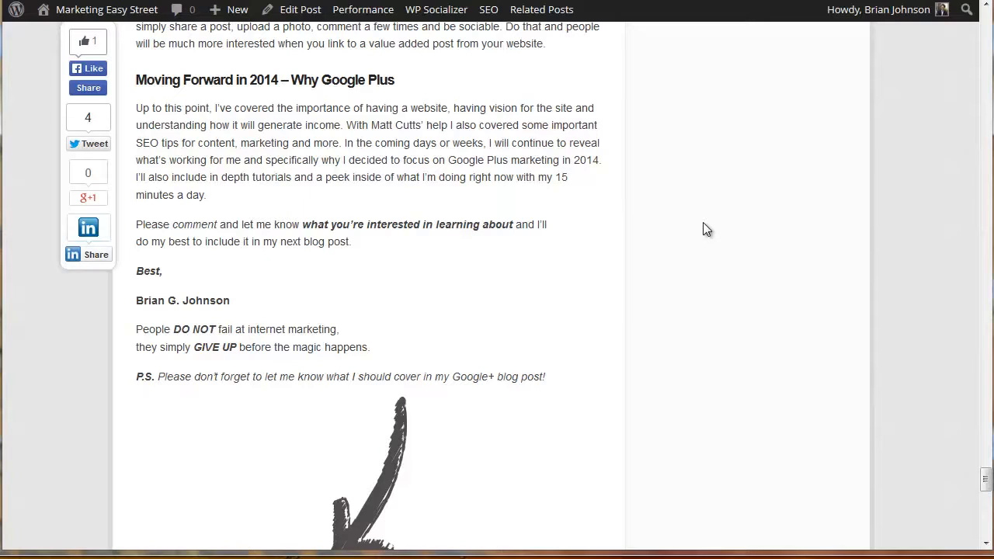
# - Scroll past the article's ending to Related Posts, Facebook Comments and Leave A Response
pyautogui.scroll(-3)
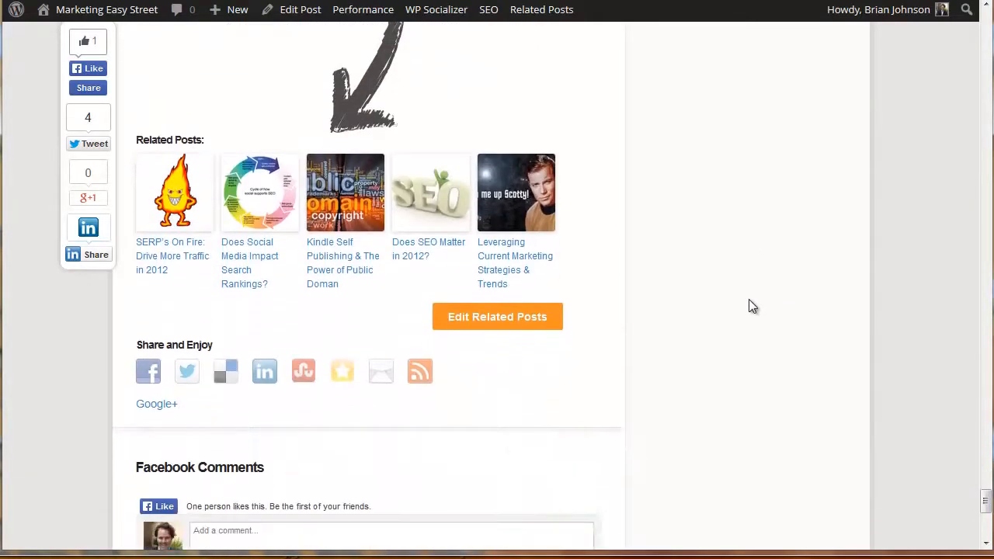
pyautogui.scroll(-3)
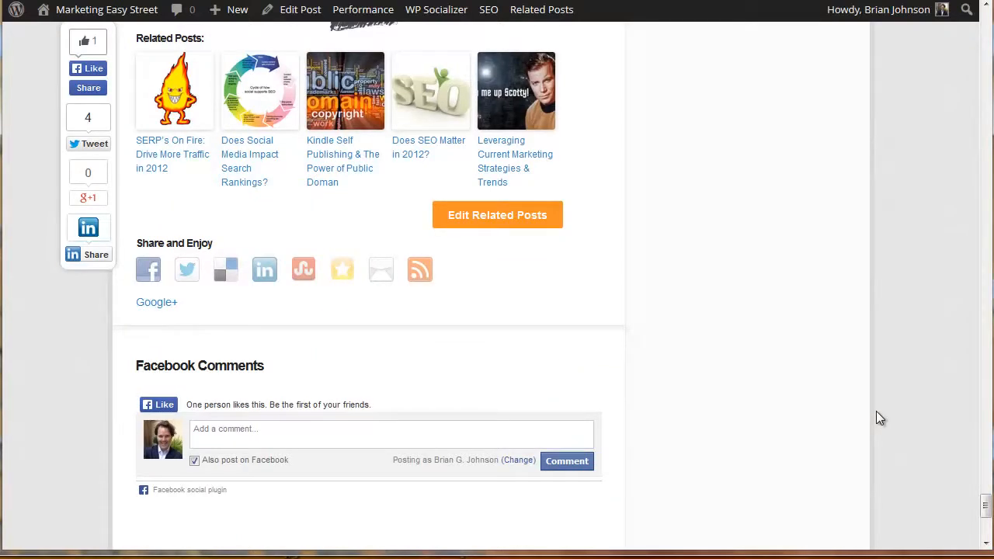
pyautogui.scroll(-3)
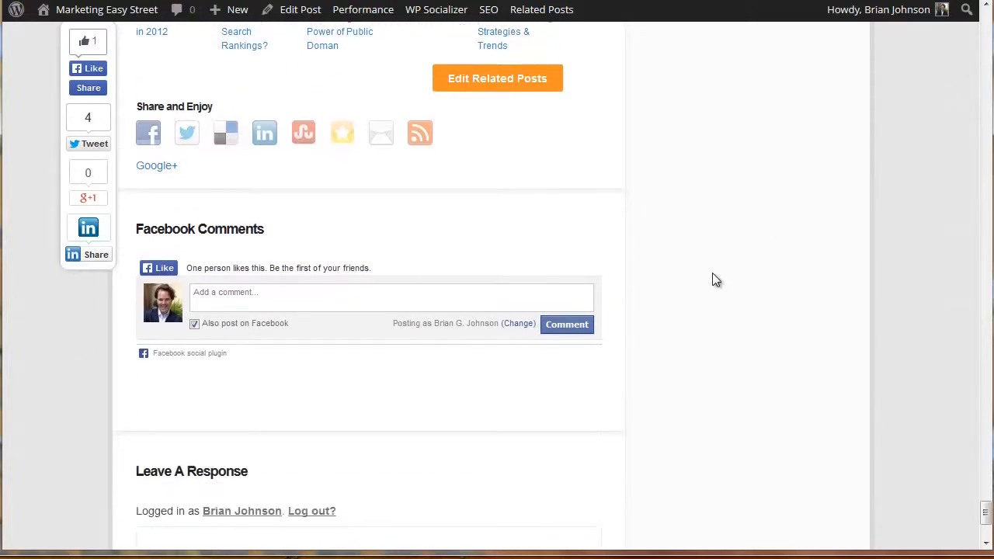